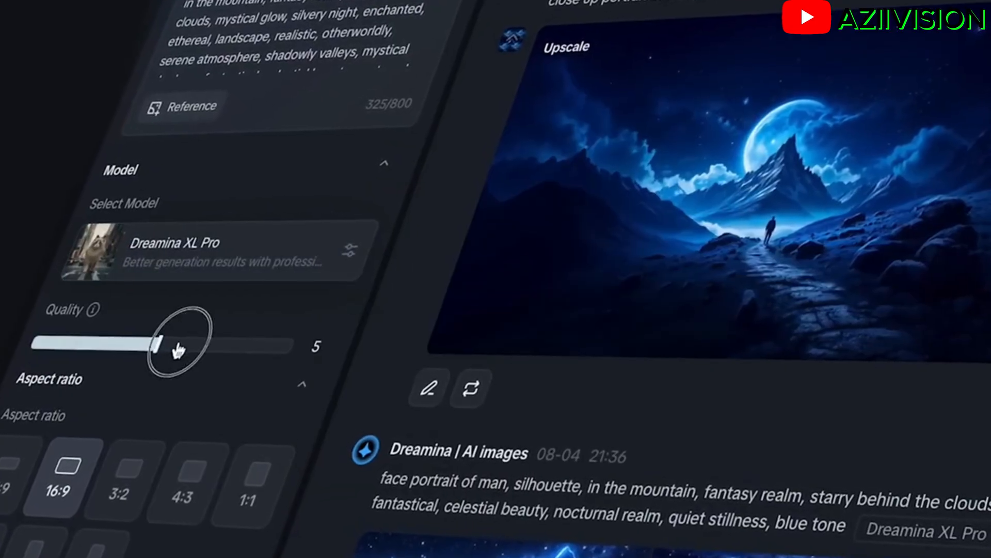
Navigate the browser to dreamina.capcut.com to reach the Dreamina home page.
left_click_drag(158, 343, 291, 346)
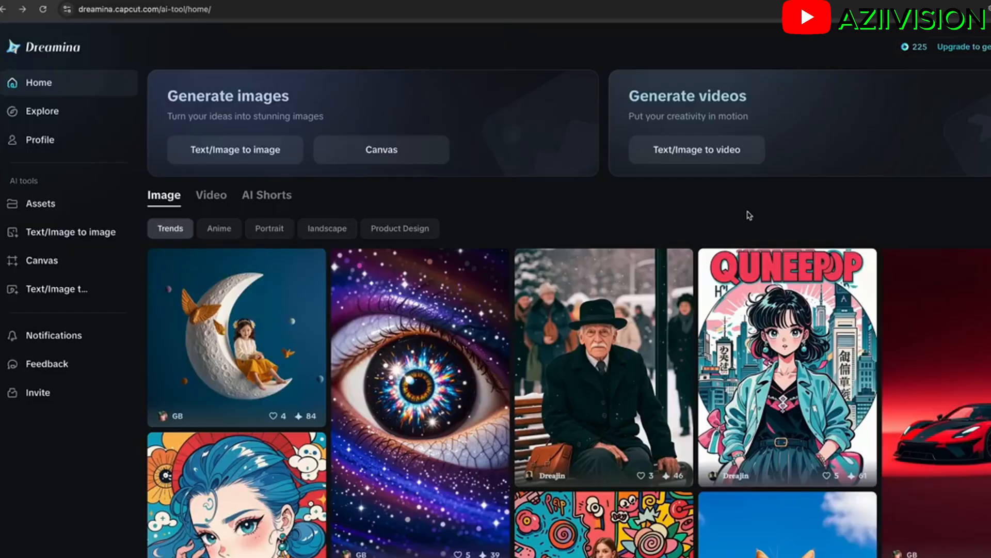
mouse_move(357, 186)
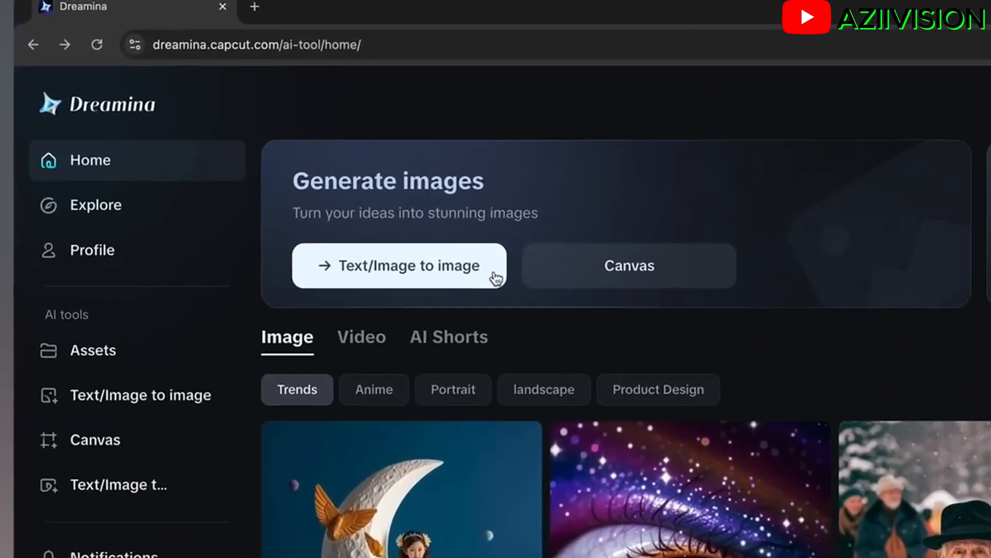
Start Text/Image to image with the prompt 'A mystical landscape of floating island, inspired ... final fantasy'.
left_click(399, 265)
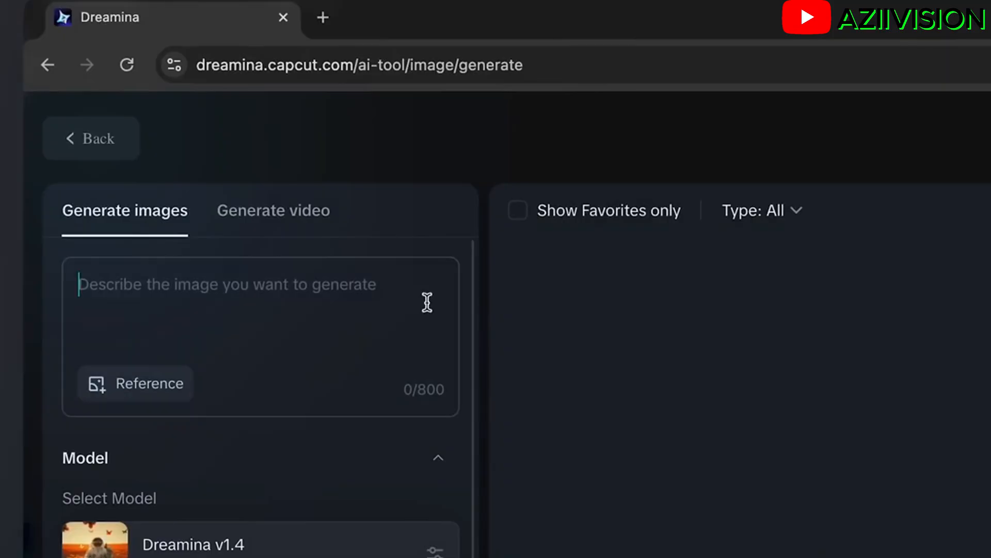
type("A mystical landscape of floating island, inspired by the environments in game")
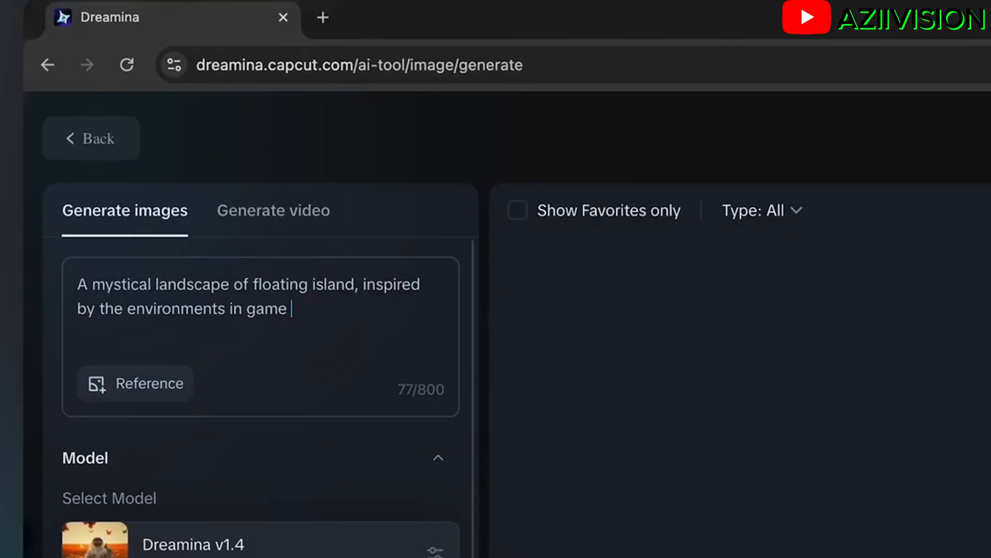
type("final fantasy")
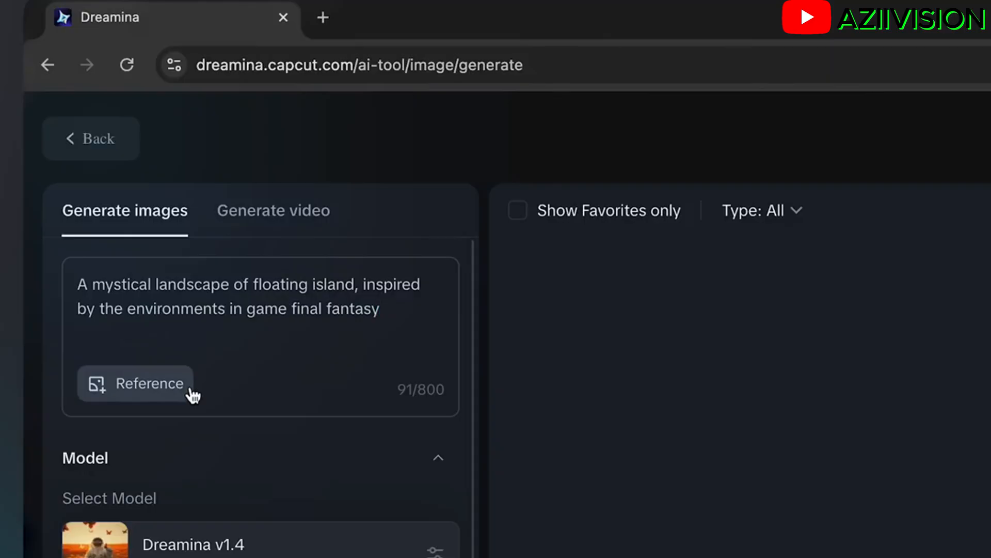
scroll("down", 3)
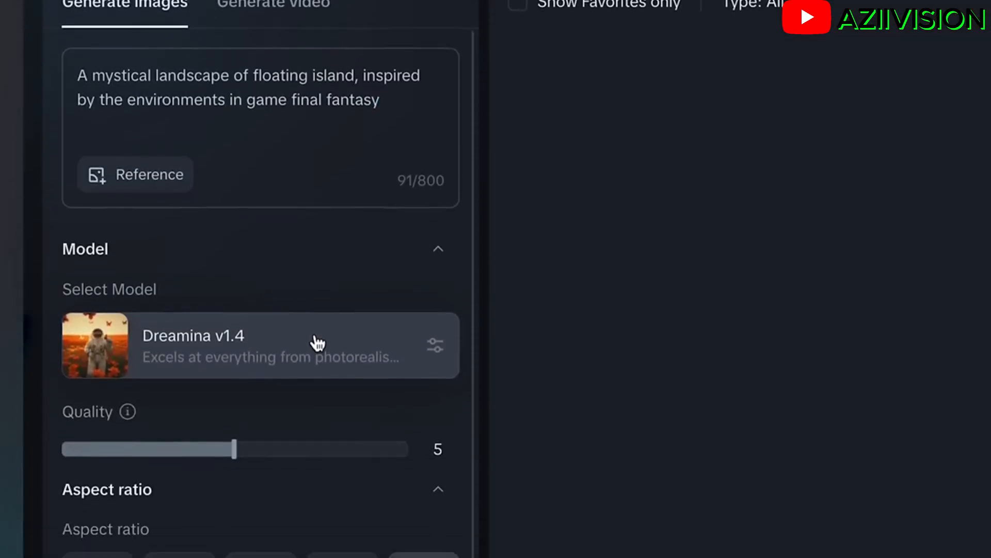
Use the Dreamina XL Pro model, quality 9, and a 16:9 aspect ratio (1024×576).
left_click(316, 344)
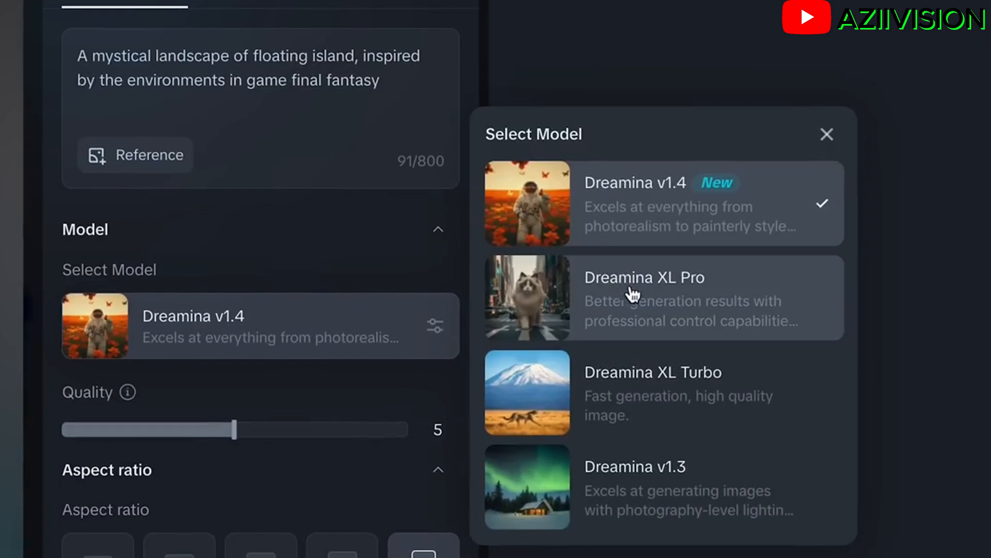
left_click(644, 297)
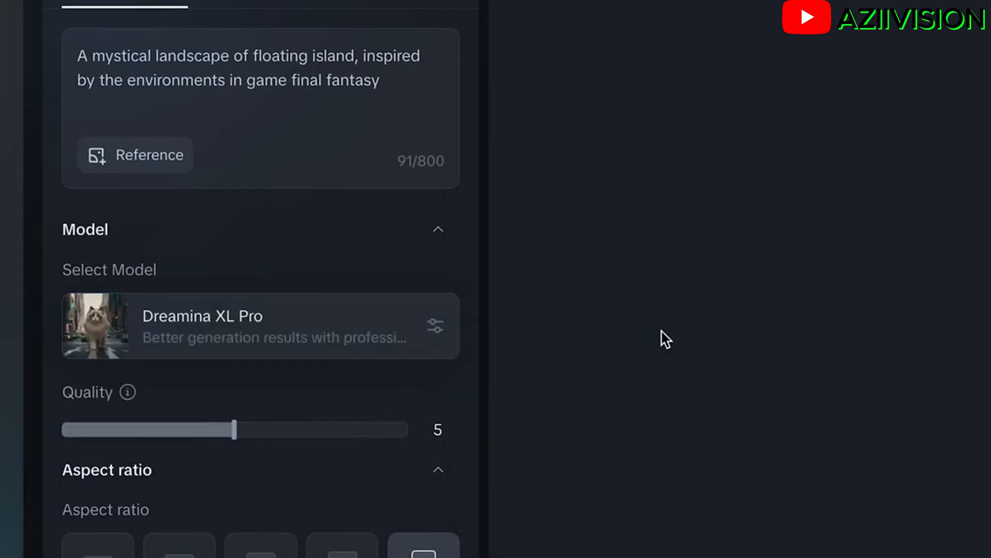
left_click_drag(234, 429, 267, 429)
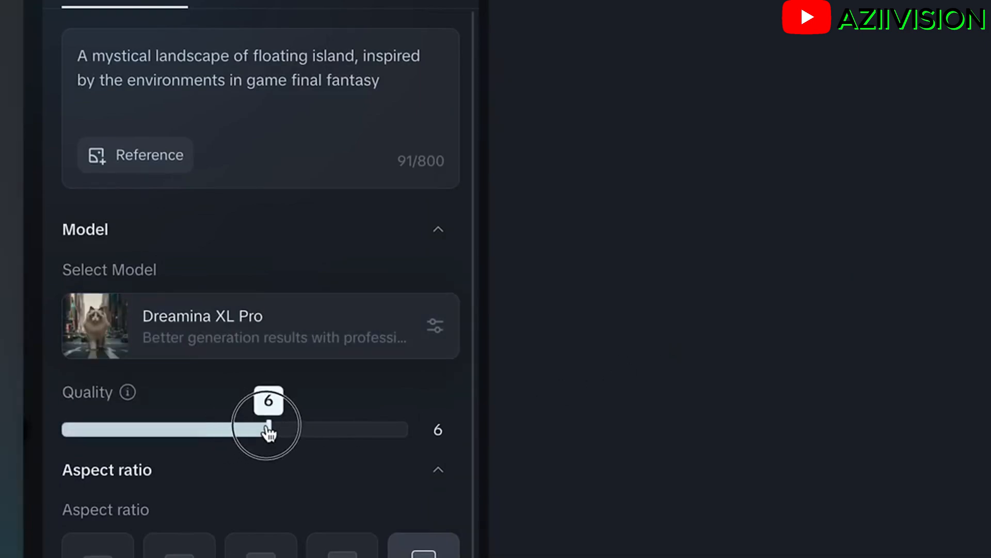
left_click_drag(268, 429, 371, 429)
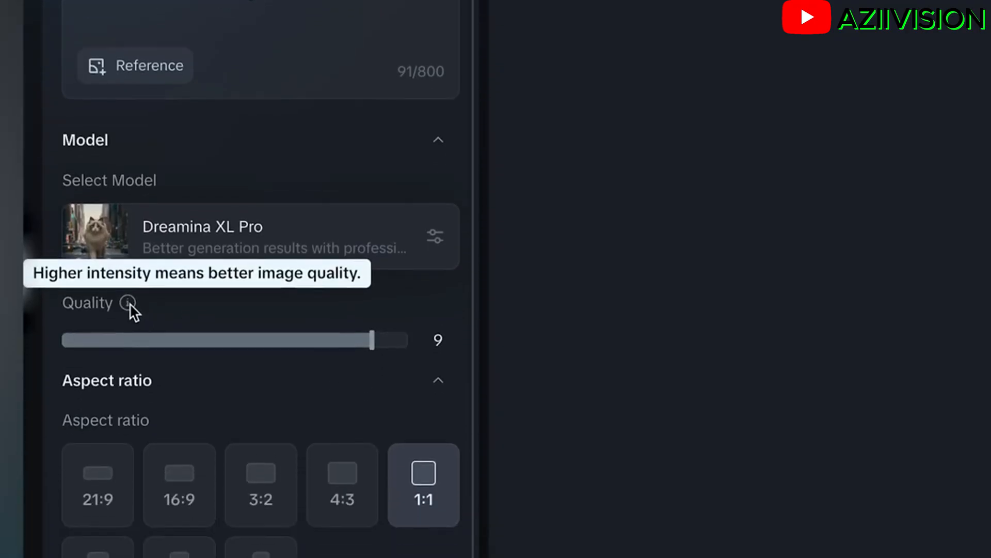
left_click(179, 318)
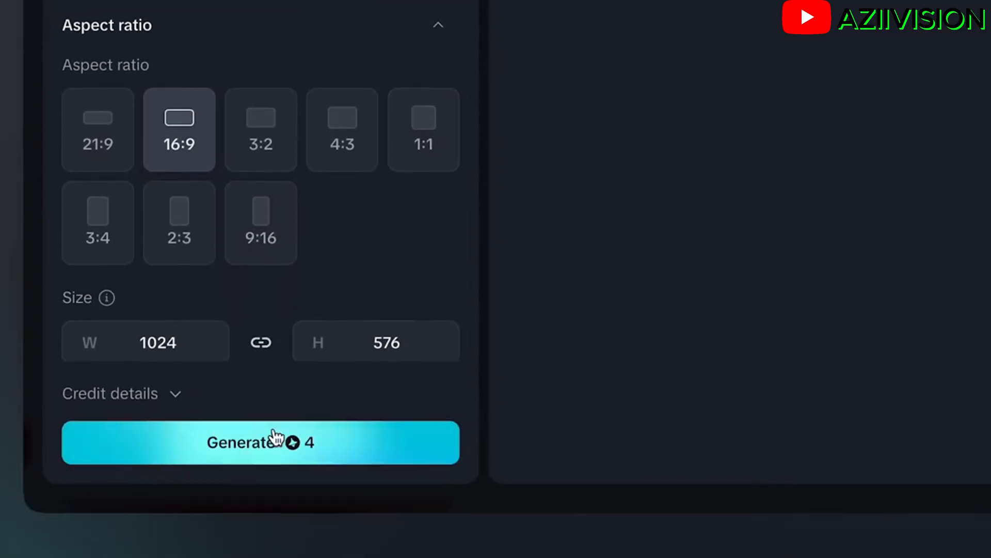
Generate the images and HD-upscale one of the resulting portraits.
left_click(260, 442)
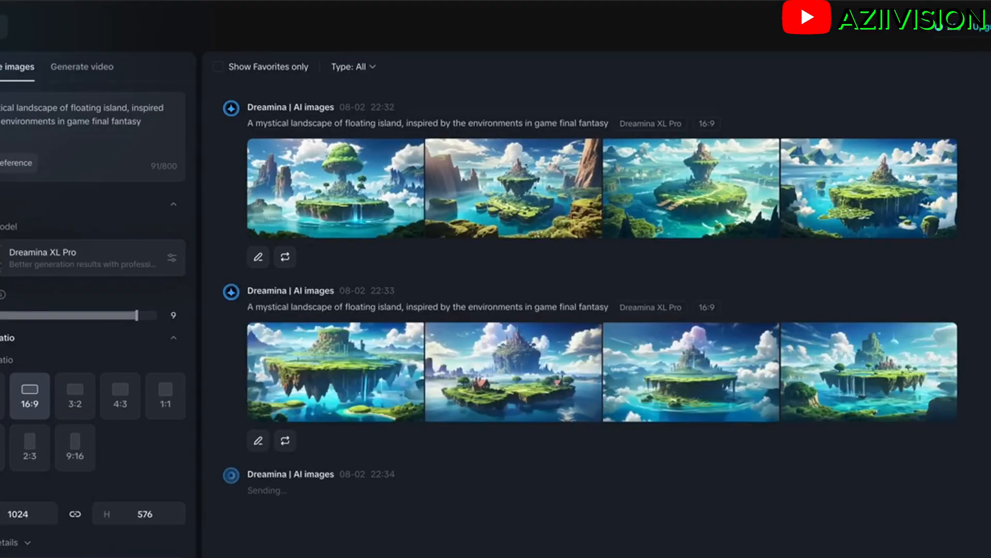
scroll("down", 3)
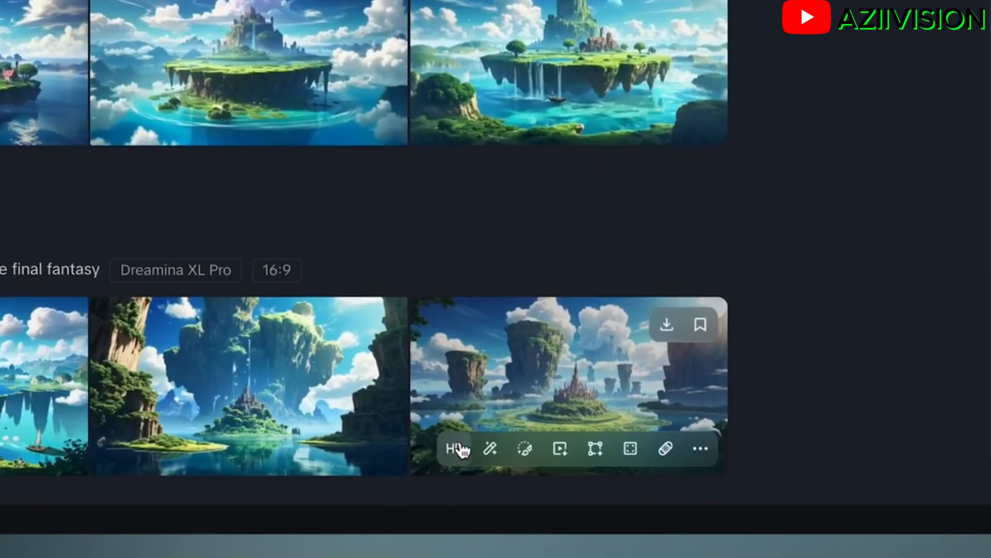
left_click(452, 448)
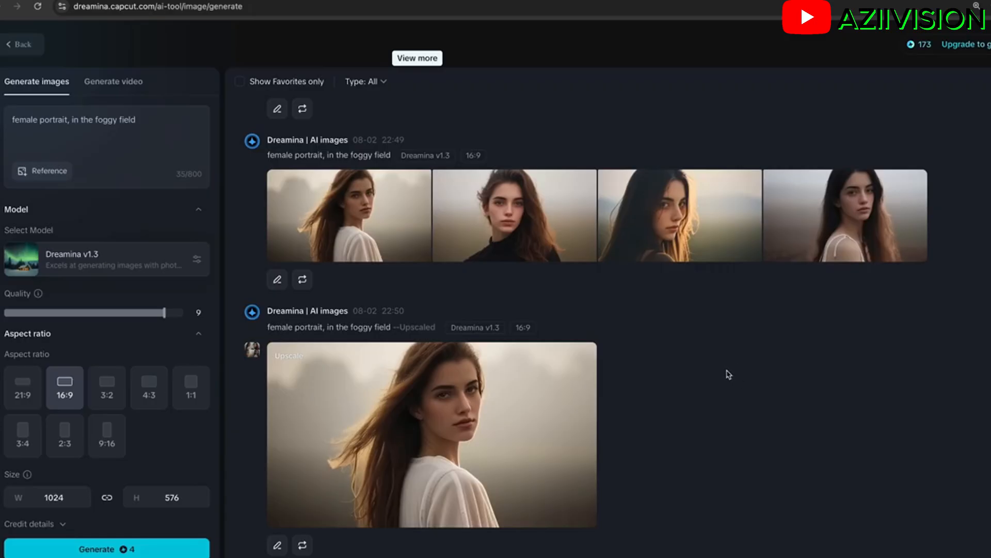
Scroll the results, then return to the Dreamina home page.
scroll("down", 3)
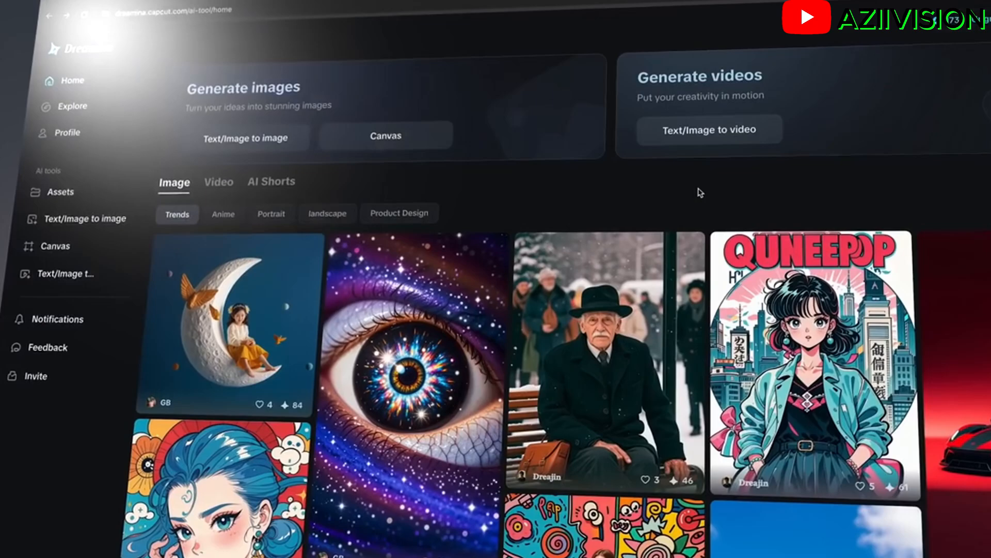
scroll("down", 3)
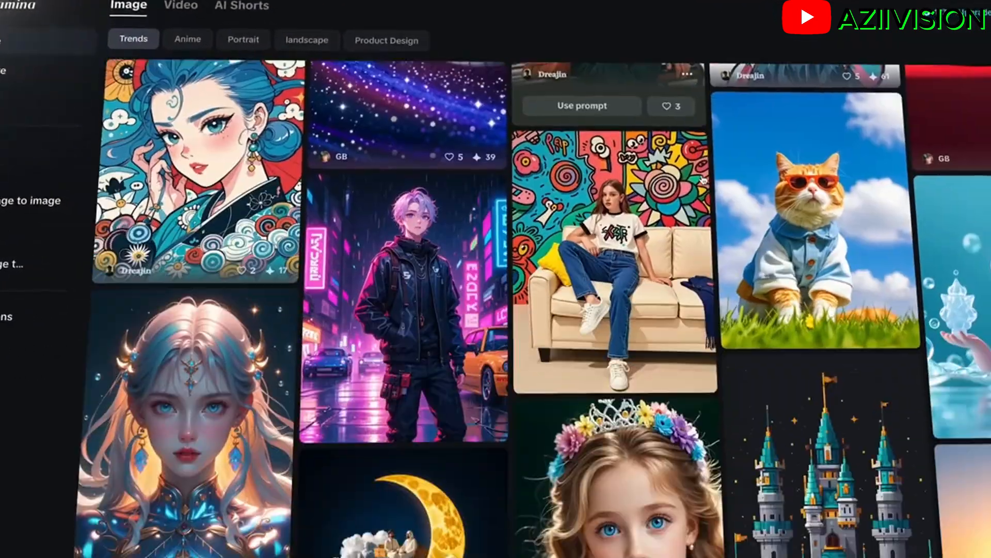
scroll("down", 3)
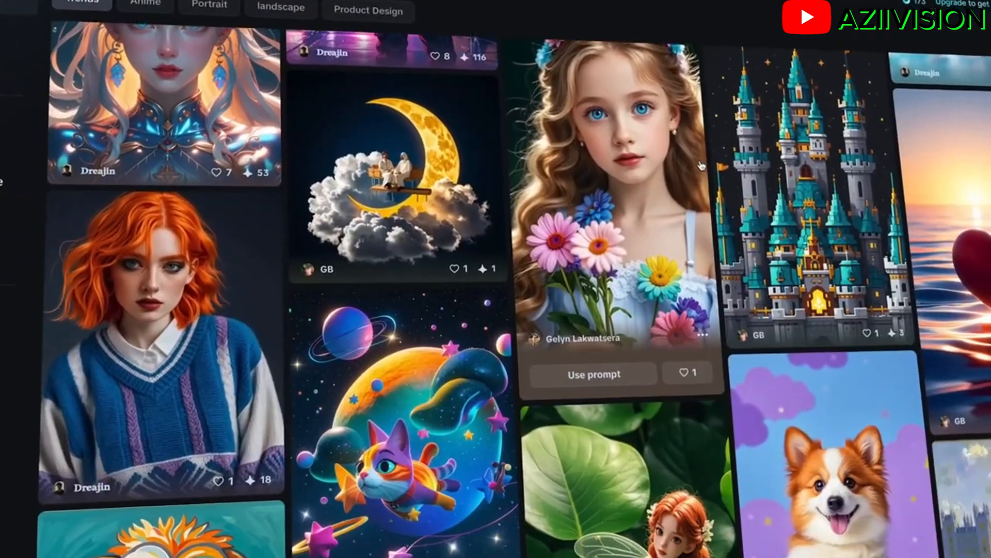
scroll("down", 3)
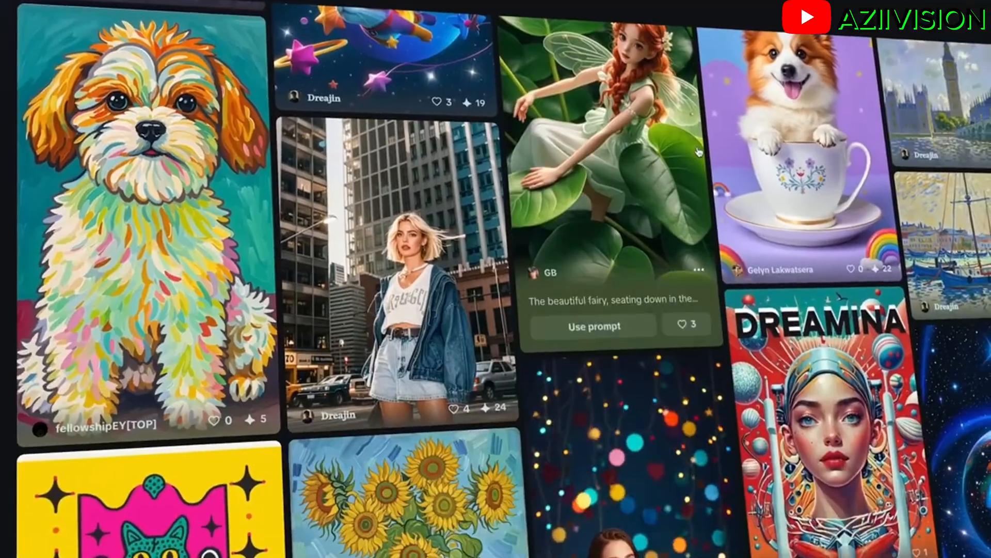
scroll("down", 3)
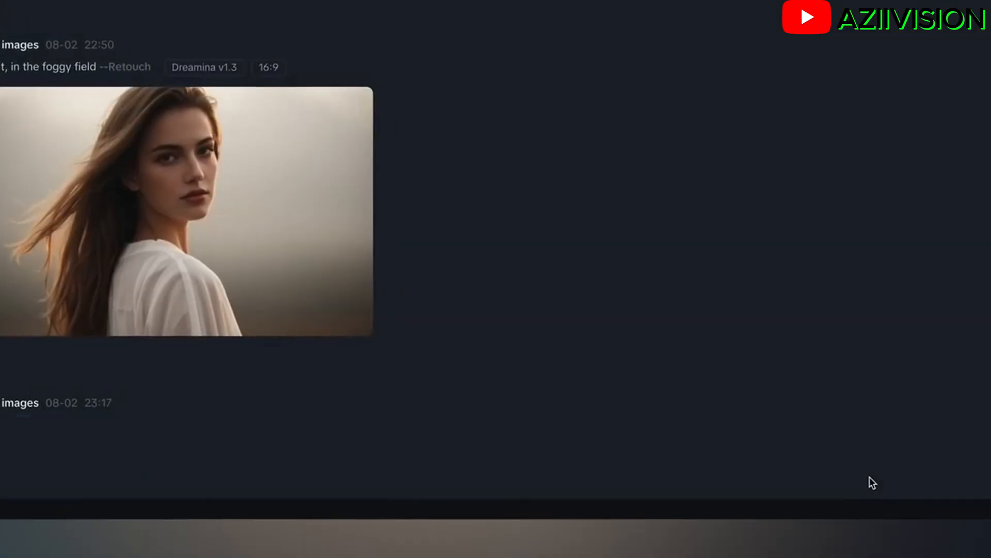
Scroll through the generation history and return to the home page.
scroll("down", 3)
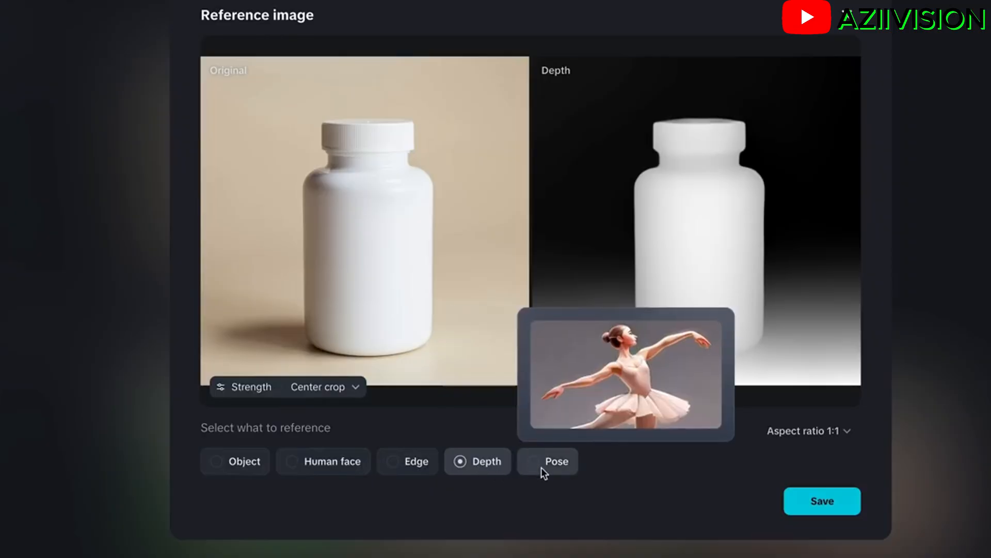
left_click(822, 501)
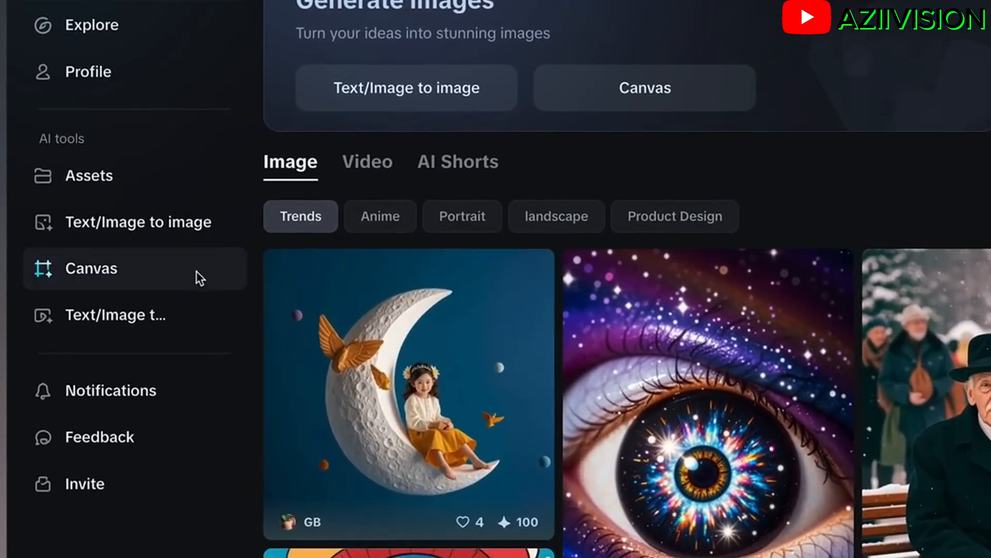
Create a Canvas project and upload the morefun_boy photo of the woman in the field from Downloads.
left_click(90, 268)
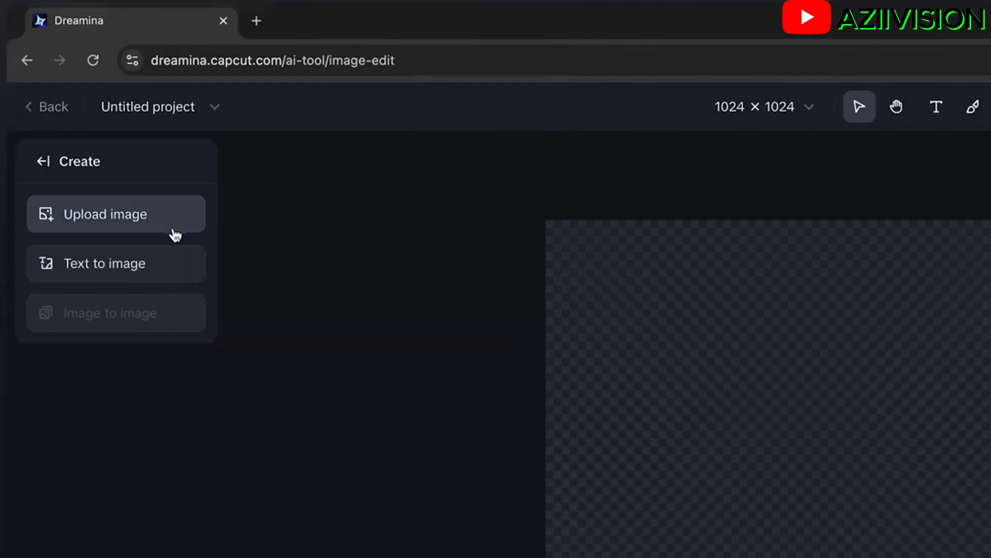
left_click(106, 214)
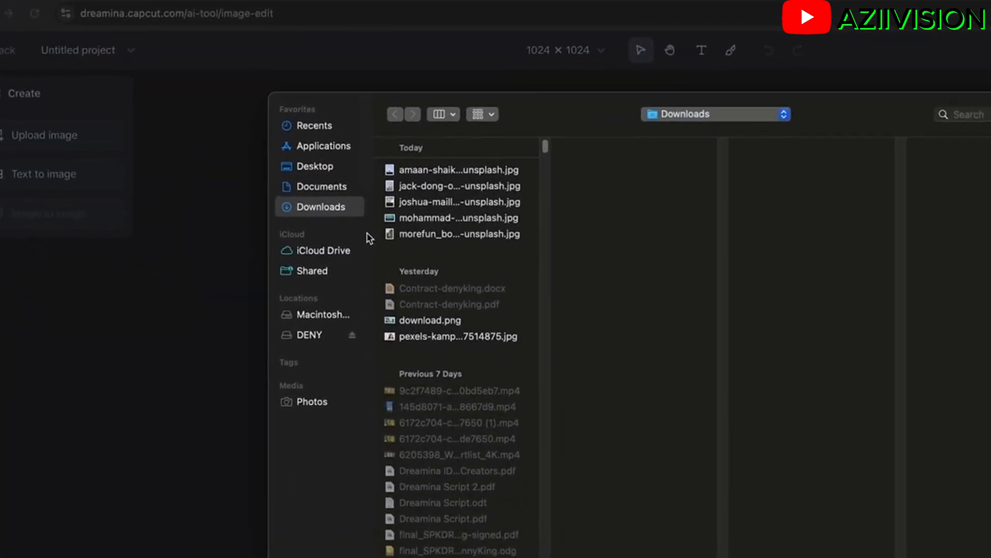
left_click(459, 233)
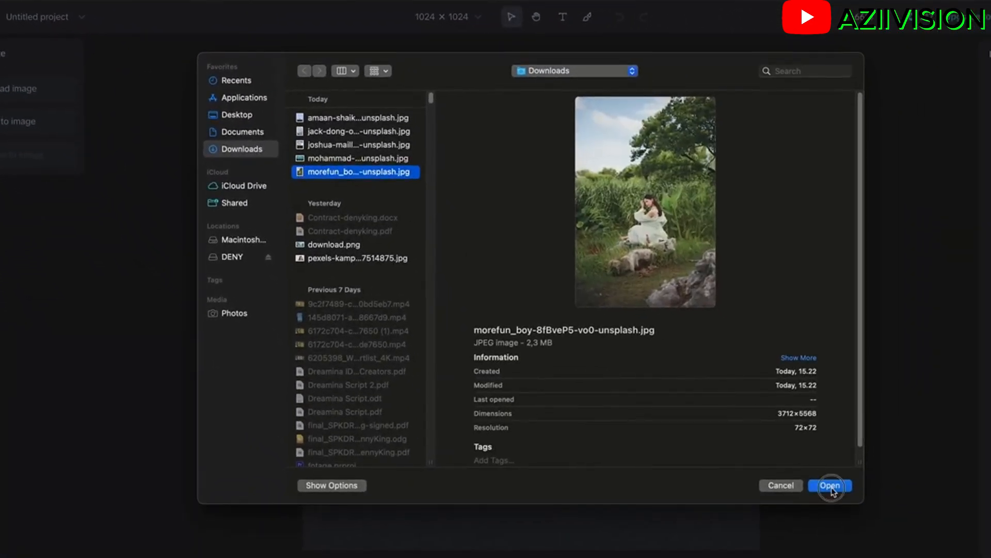
left_click(829, 485)
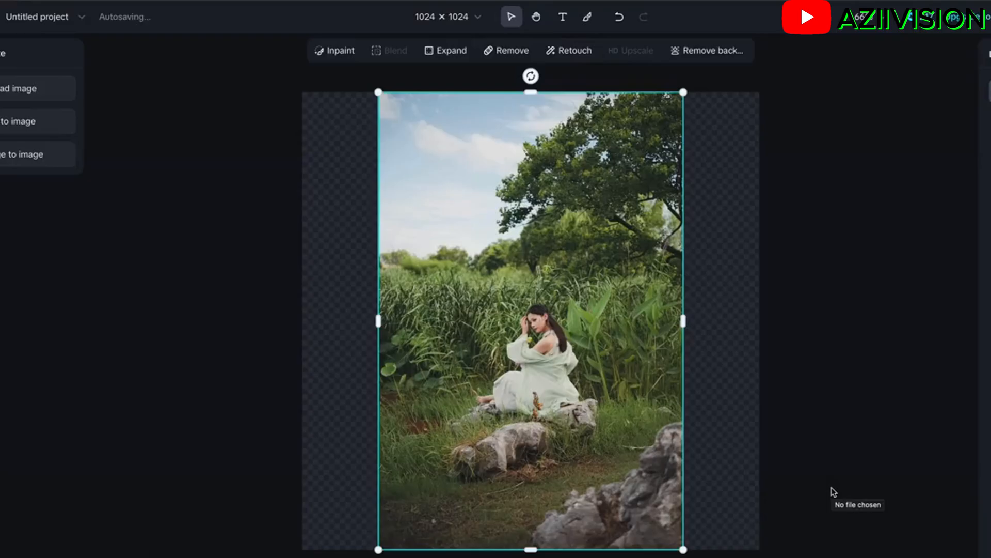
Check the 1024 × 1024 size options and set a larger Expand frame around the photo.
left_click(448, 17)
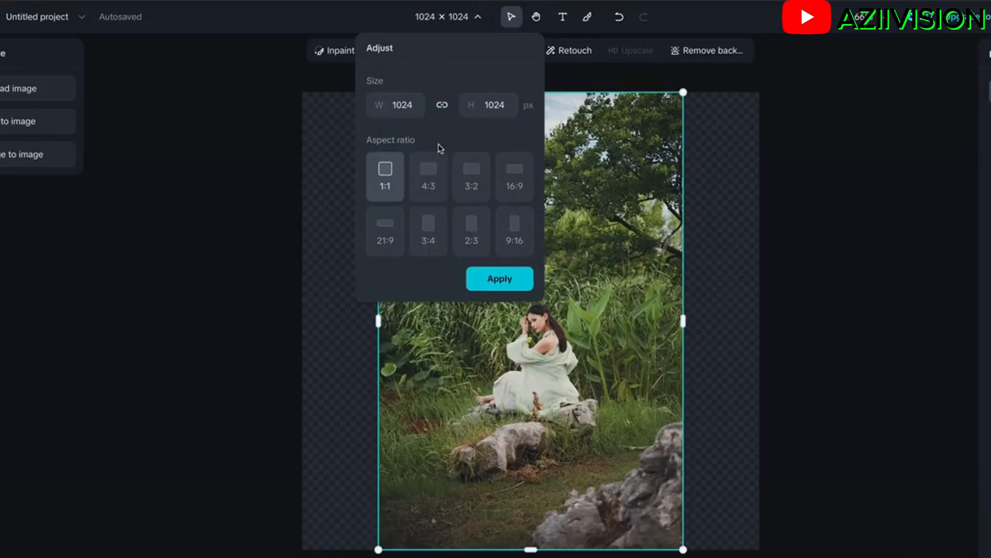
left_click(499, 278)
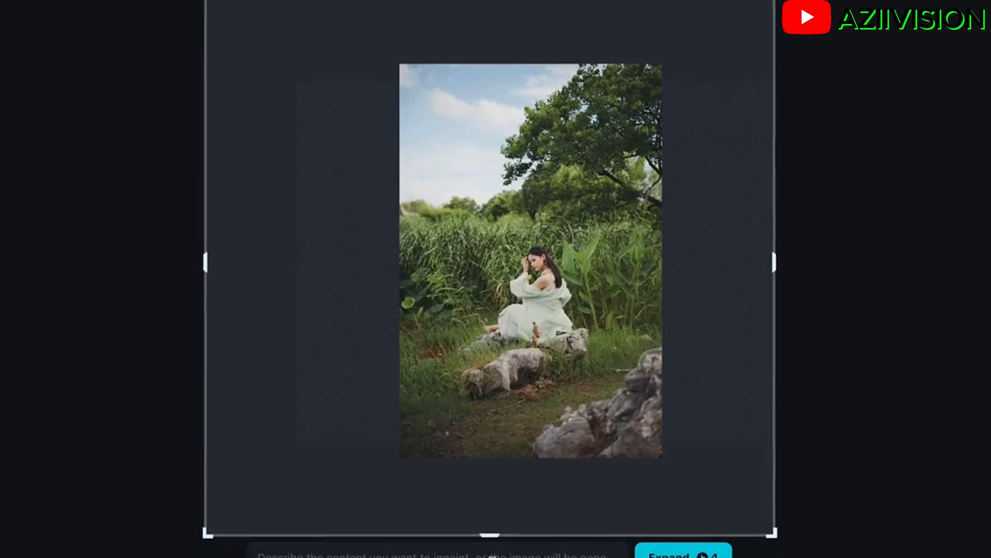
Expand the photo into a wider scene and keep variation 4/4.
left_click(683, 552)
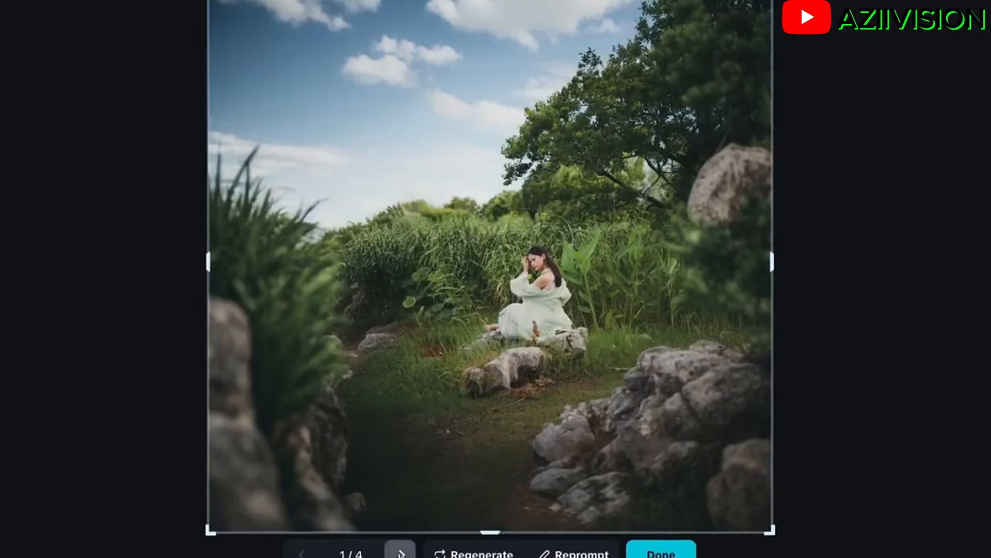
left_click(400, 552)
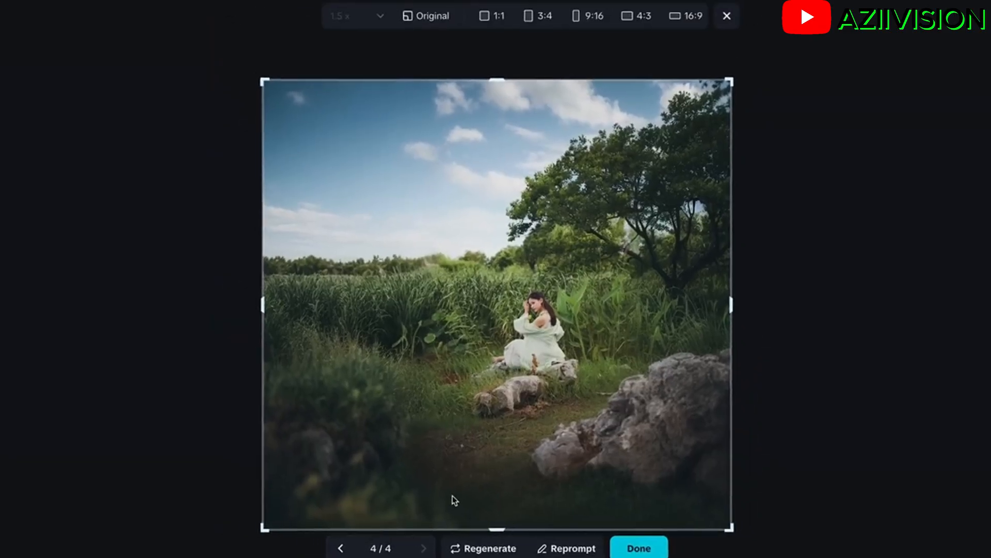
left_click(638, 548)
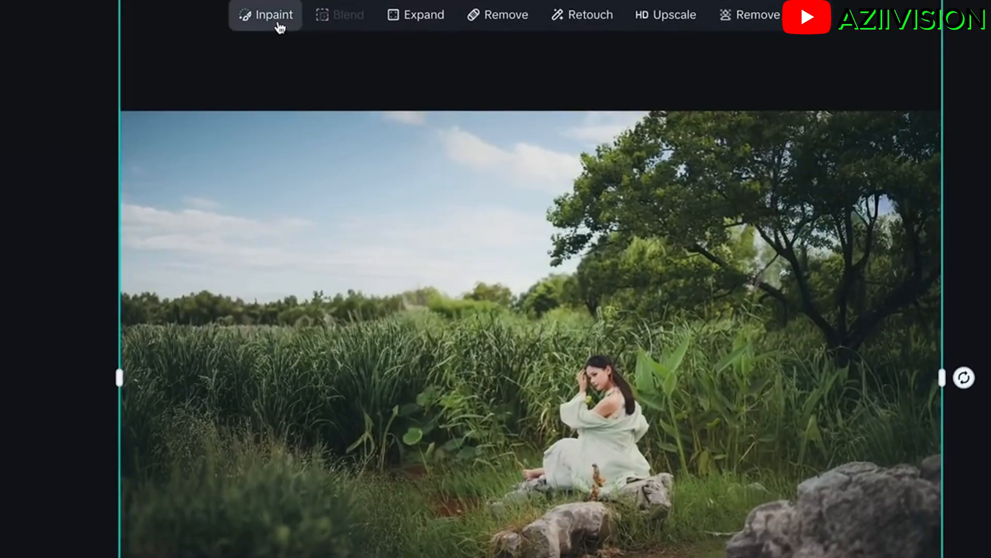
Inpaint the left sky along the horizon and keep the snow-capped mountain result.
left_click(265, 15)
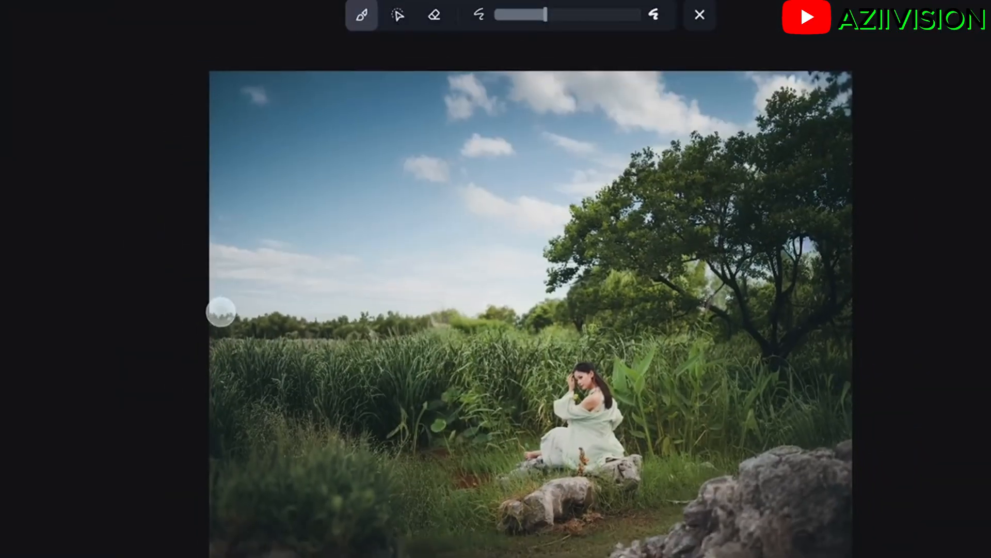
left_click_drag(222, 310, 304, 247)
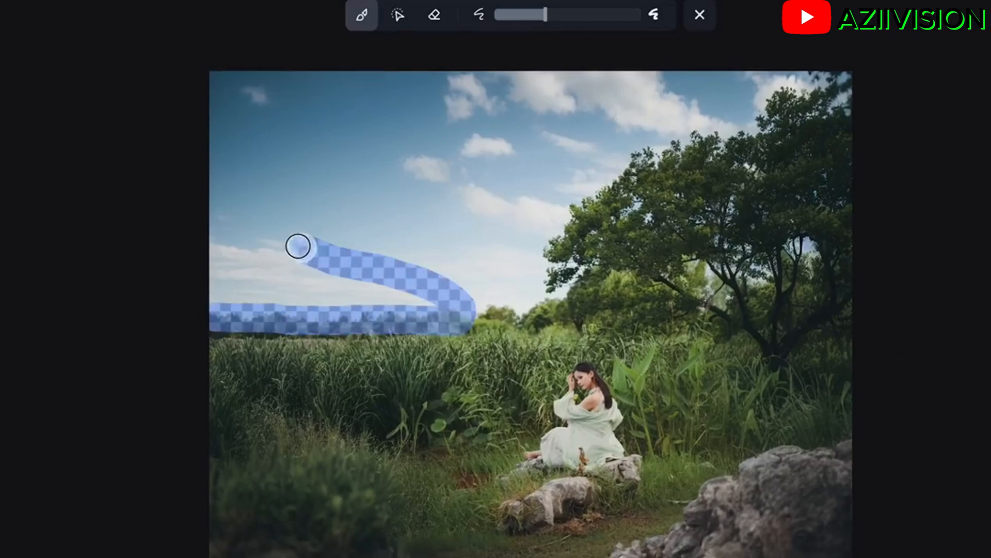
left_click_drag(297, 246, 251, 291)
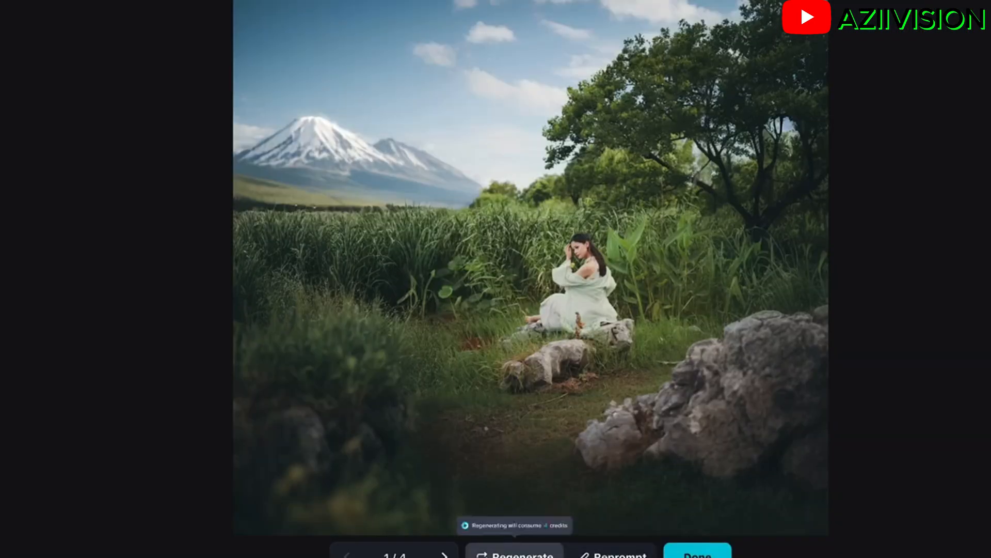
left_click(444, 553)
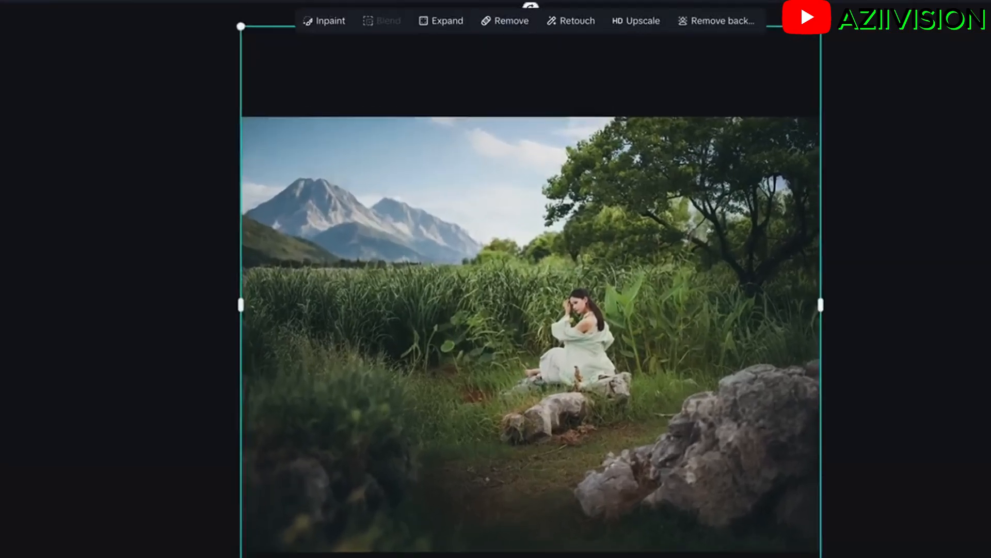
left_click(324, 21)
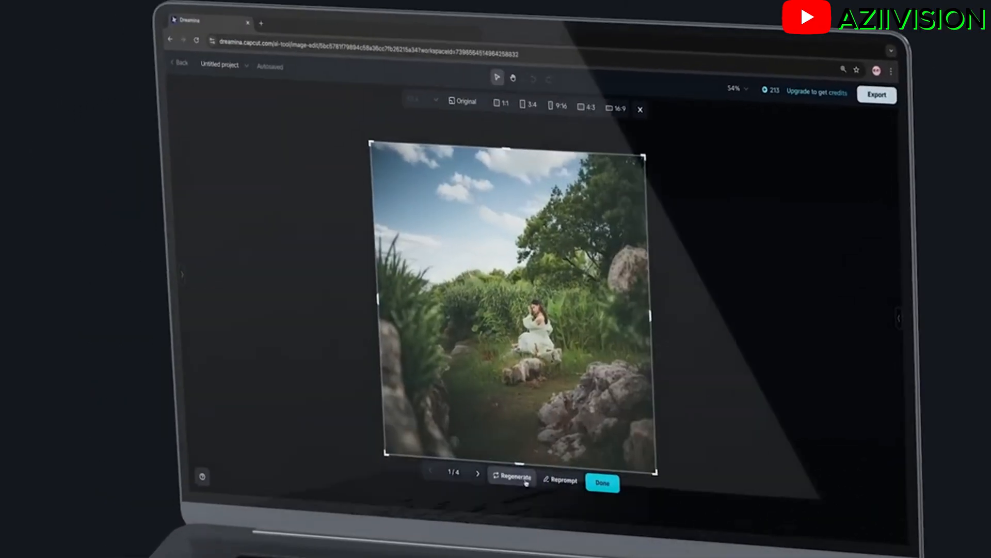
Advance through the expanded variations to 3/4, revealing sea beside the woman.
left_click(479, 473)
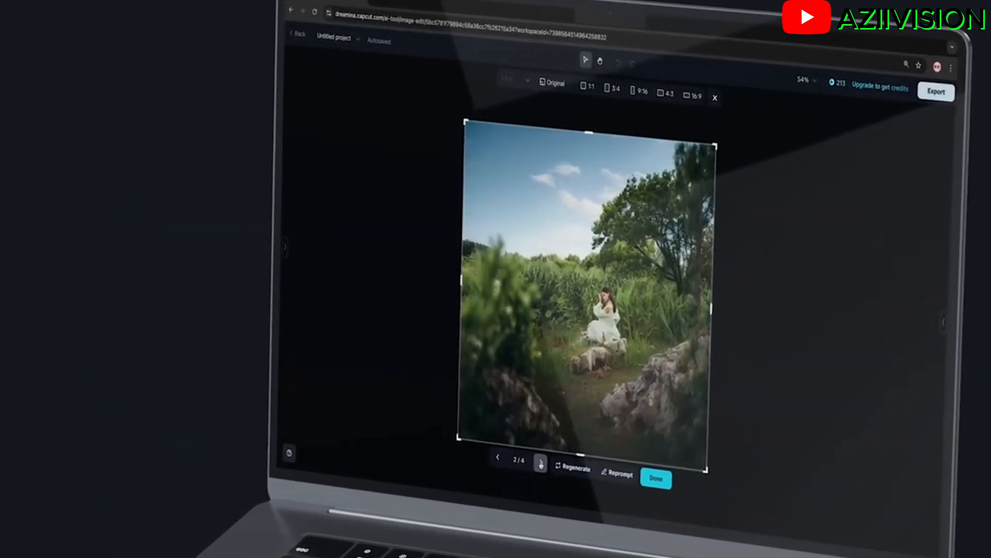
left_click(541, 464)
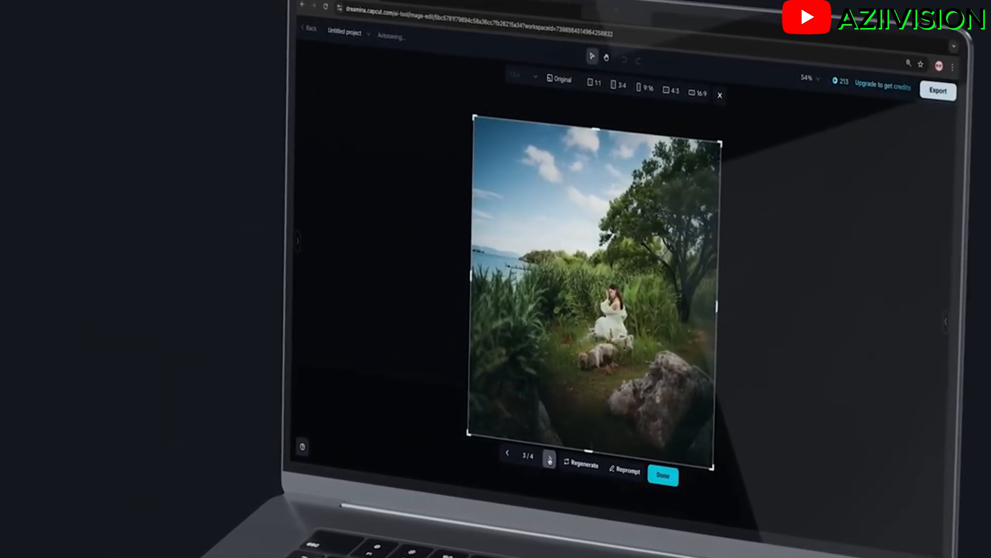